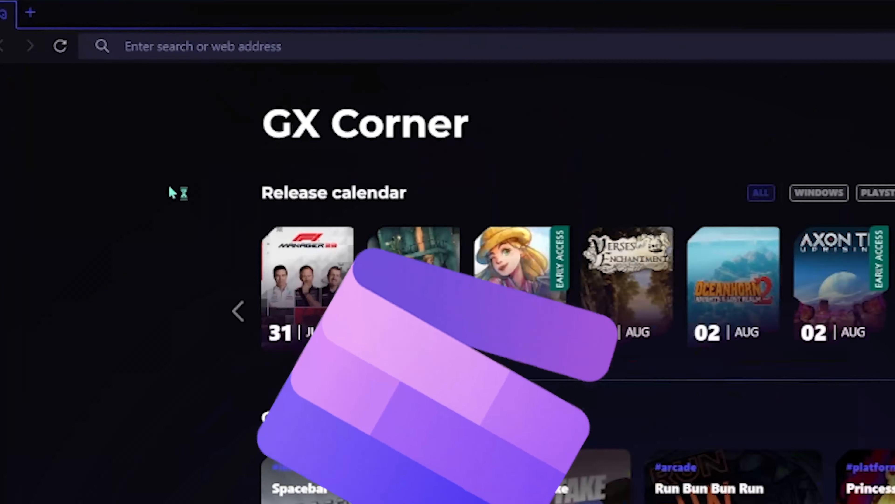
# Step: Search the web for 'fxhome' from the Opera GX address bar
pyautogui.write('fxhome')
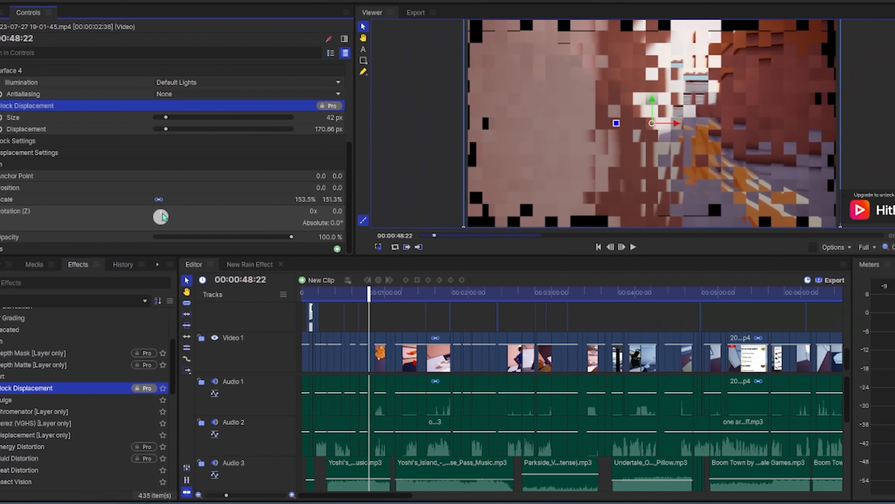
# Step: Drag the Pro-only Block Displacement effect from the Effects panel onto the video clip
pyautogui.moveTo(165, 117); pyautogui.dragTo(257, 117)
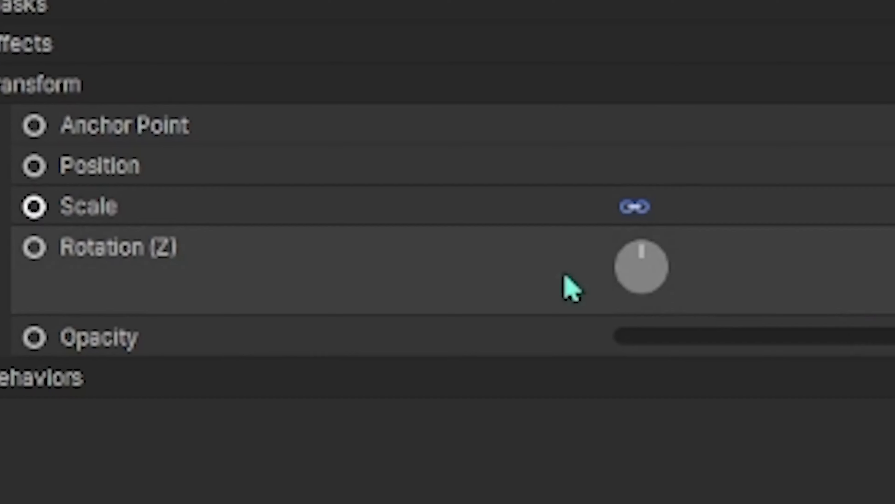
pyautogui.click(89, 206)
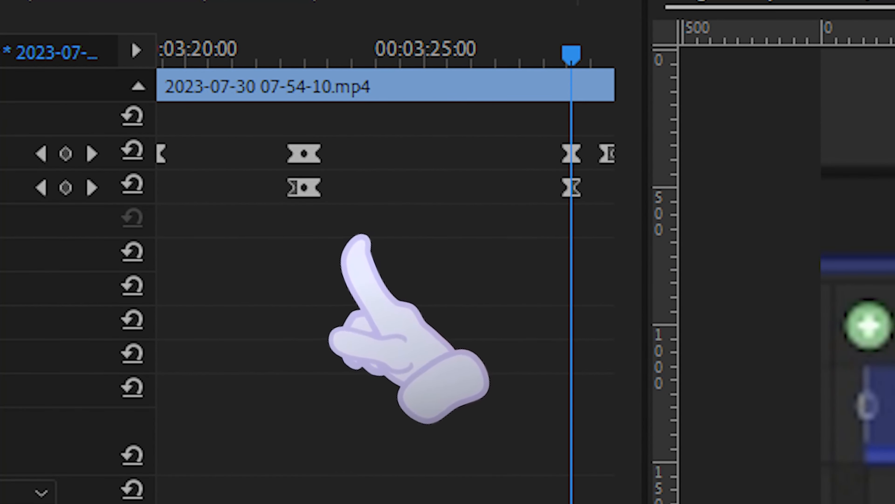
pyautogui.click(26, 52)
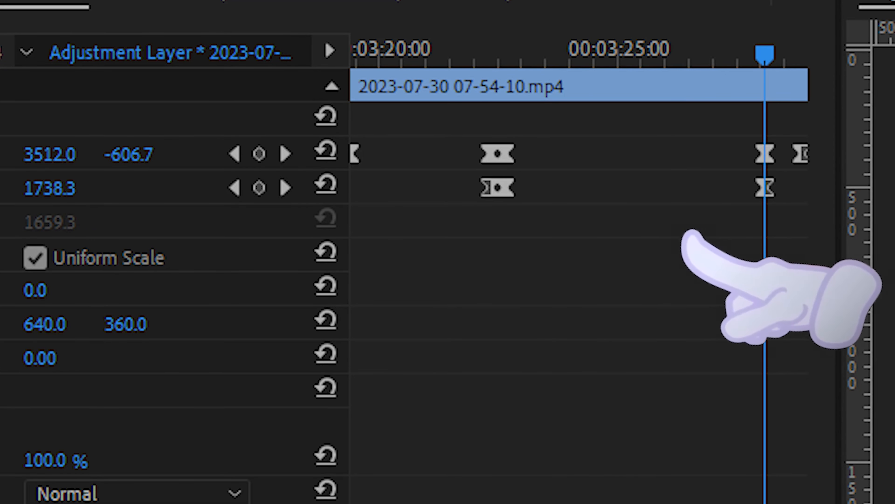
pyautogui.click(112, 21)
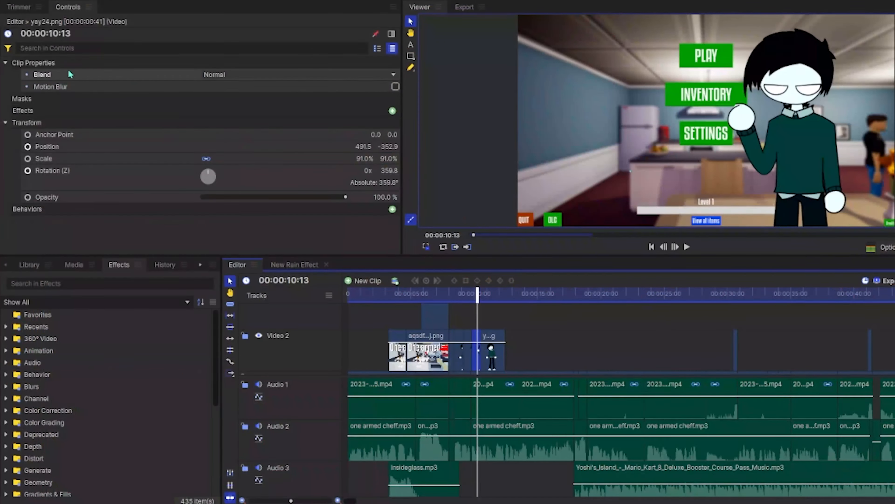
pyautogui.click(27, 122)
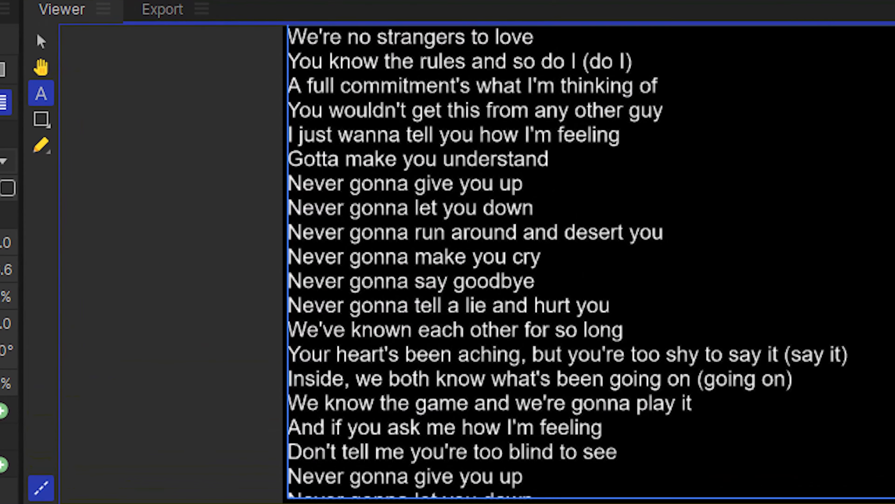
# Step: Show the lyrics text layer in the Viewer, then return to the Editor timeline and play the gameplay edit
pyautogui.click(134, 22)
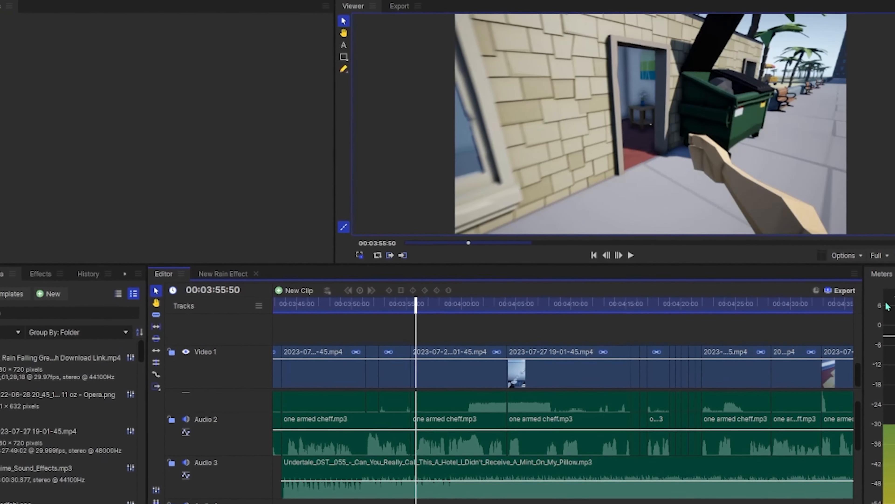
pyautogui.click(631, 255)
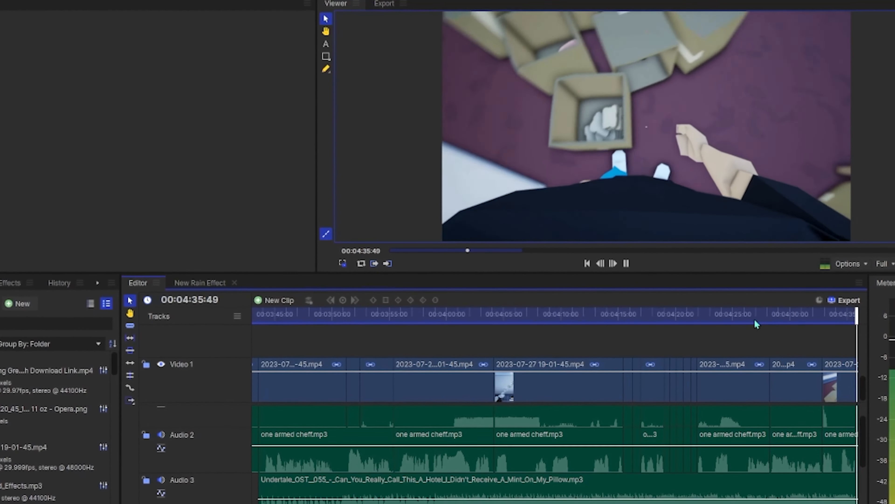